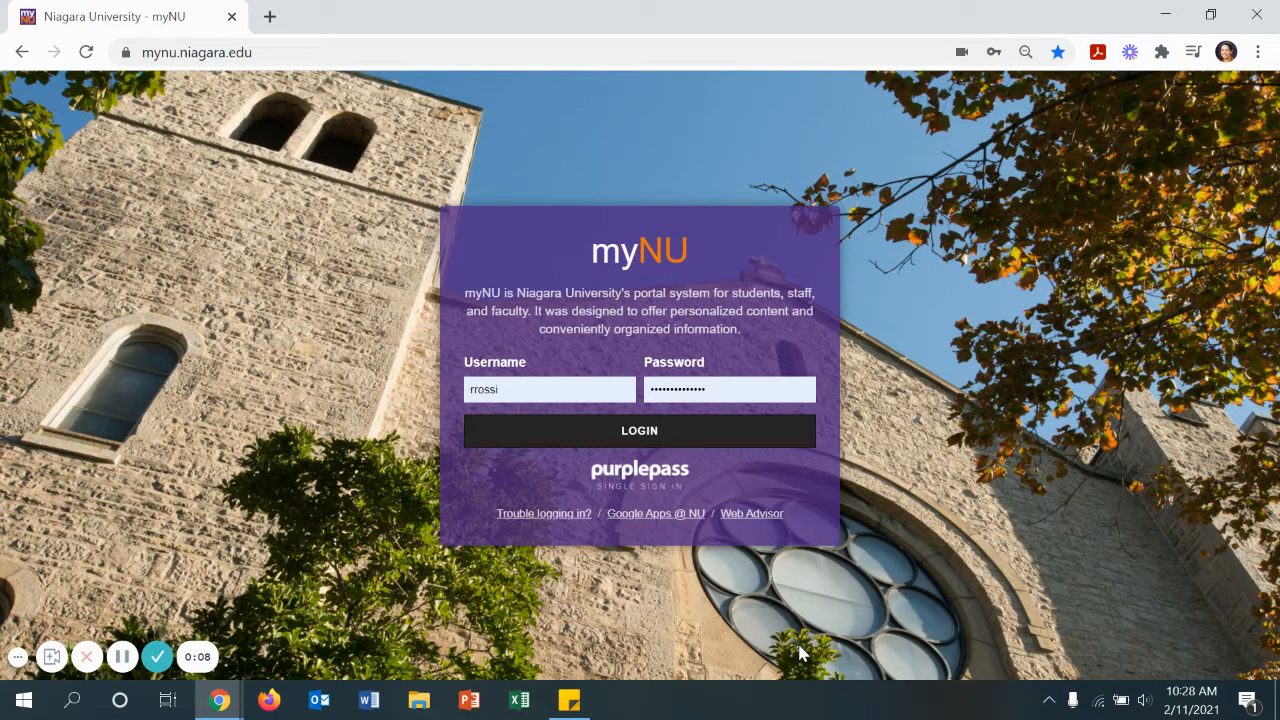
pyautogui.moveTo(678, 532)
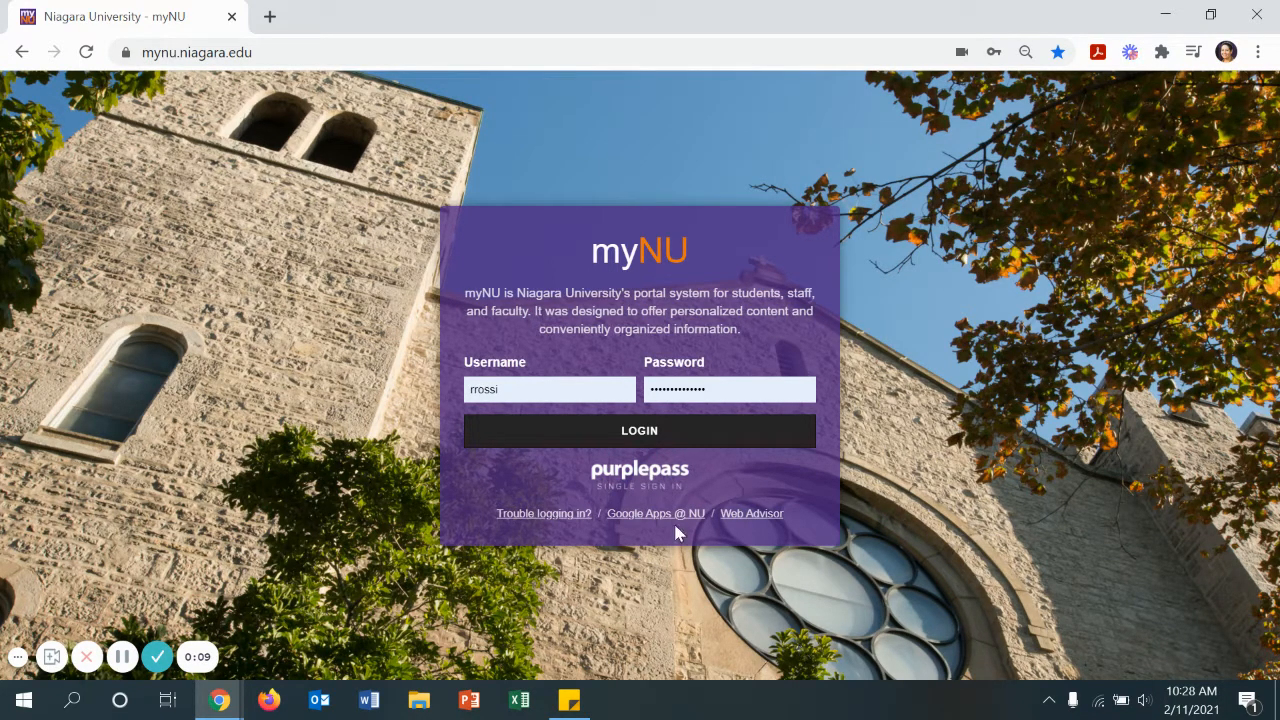
# Submit the PurplePass credentials to sign in to the myNU portal home page.
pyautogui.click(640, 430)
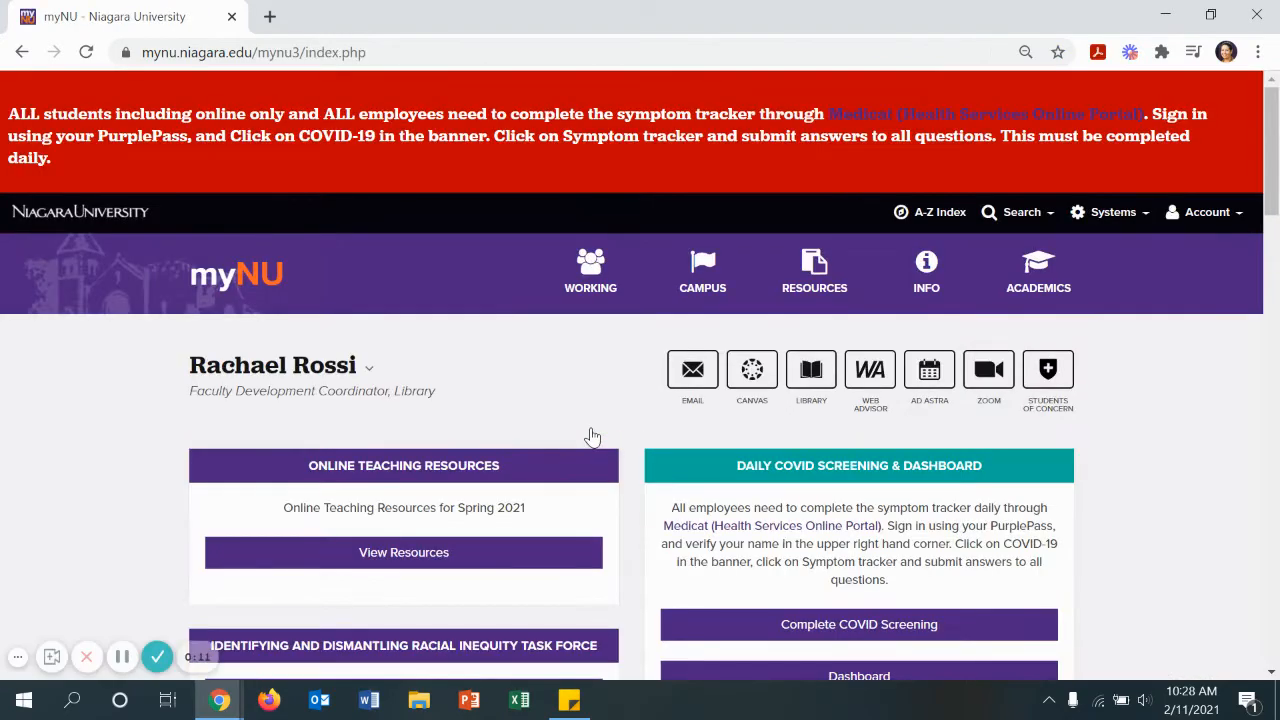
# Launch the university Zoom site and sign in with the PurplePass account to reach Meetings.
pyautogui.click(988, 378)
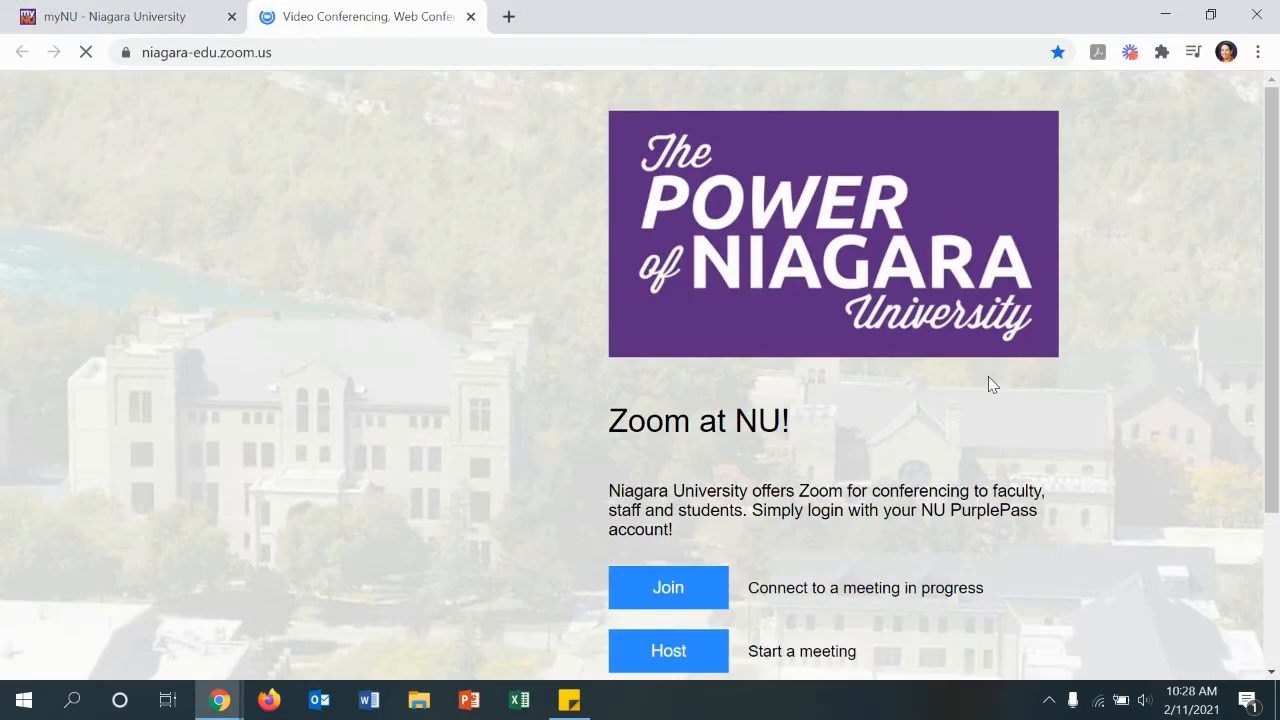
pyautogui.scroll(-3)
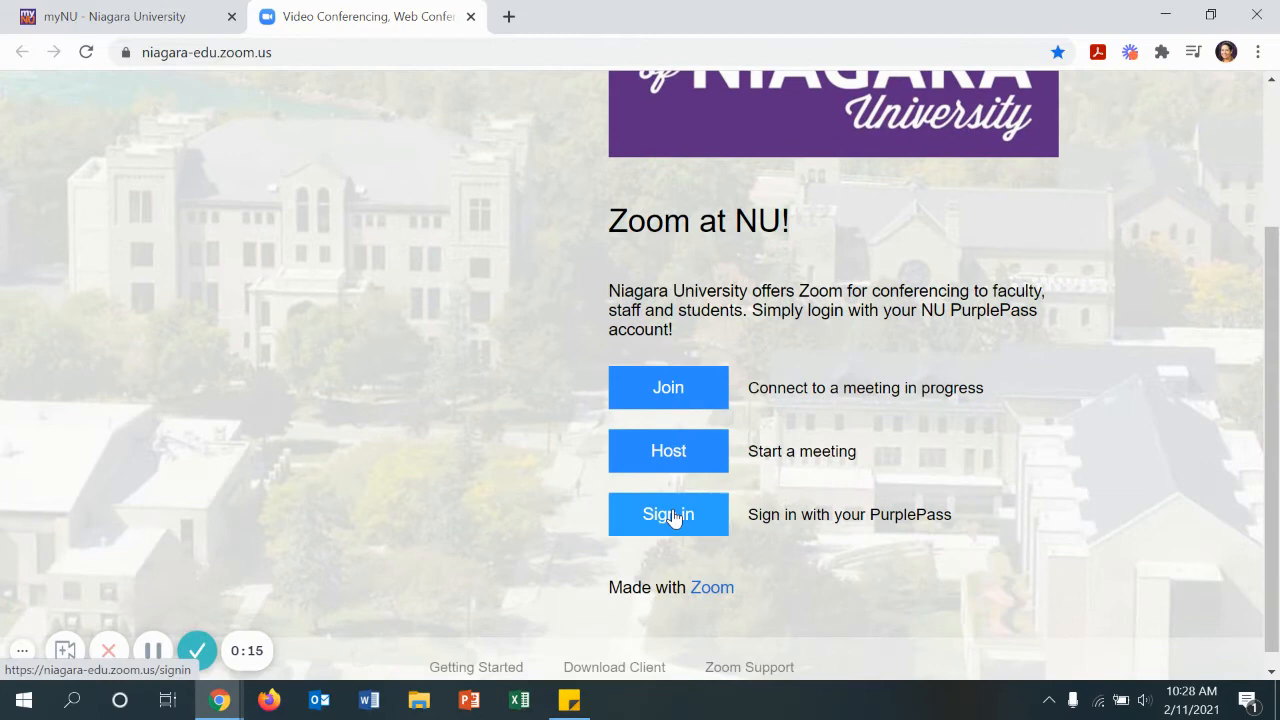
pyautogui.click(668, 514)
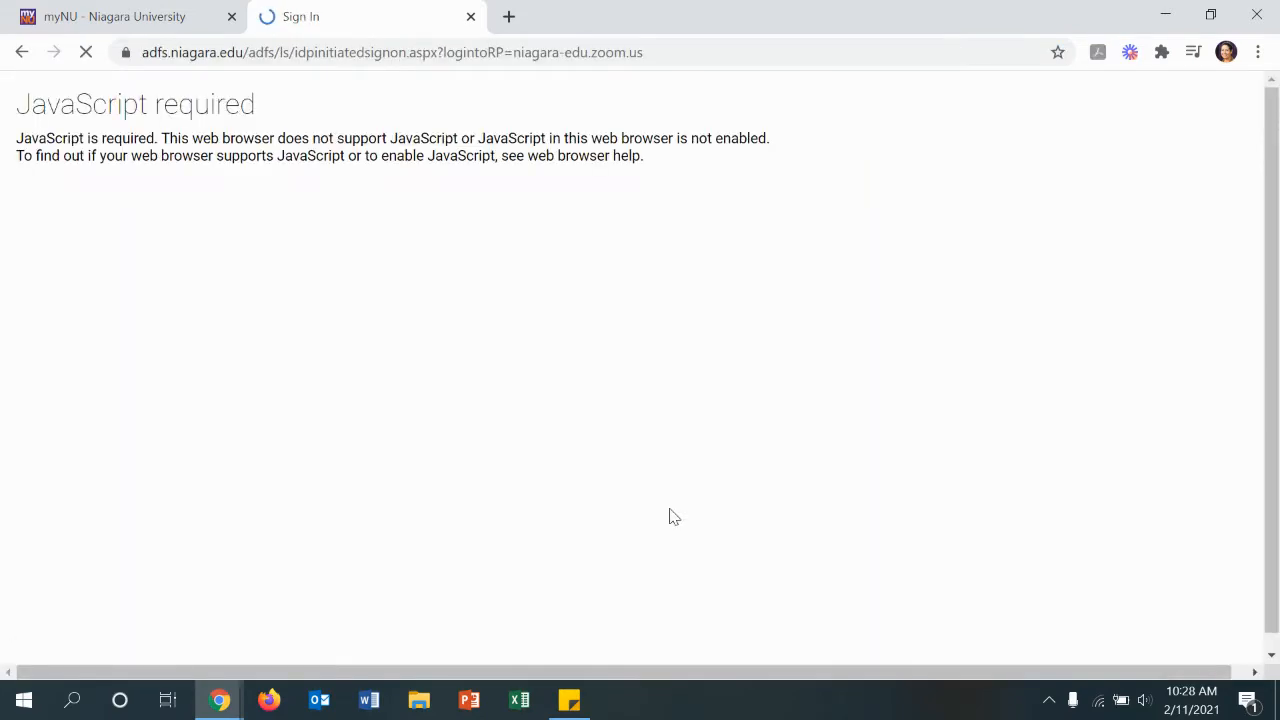
pyautogui.click(640, 412)
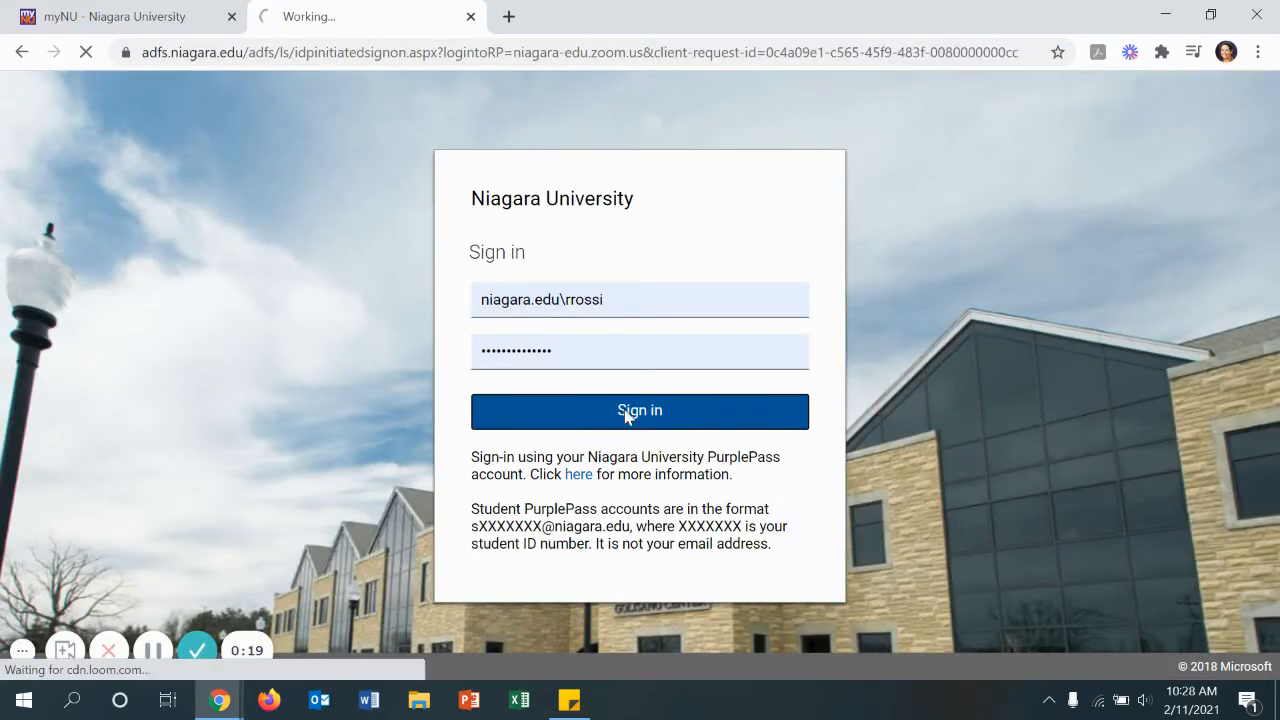
pyautogui.click(640, 412)
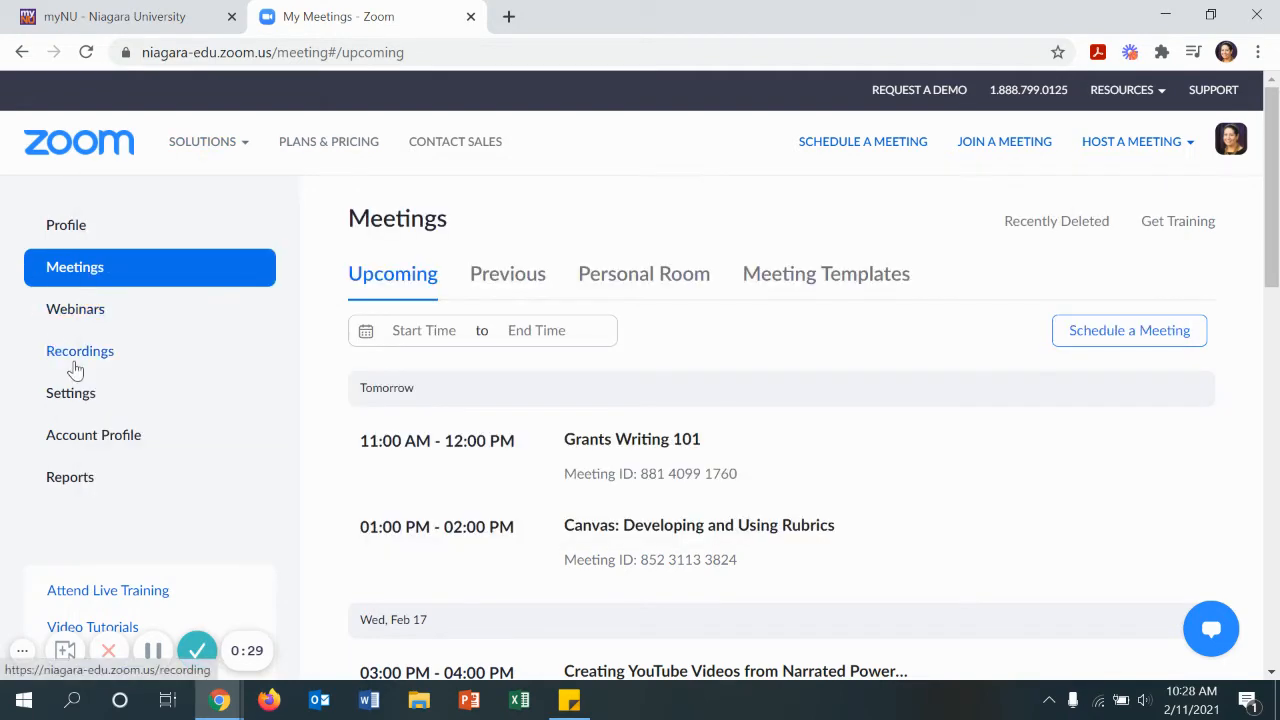
# Turn off passcode protection on a past cloud recording's share link and confirm with Done.
pyautogui.click(80, 350)
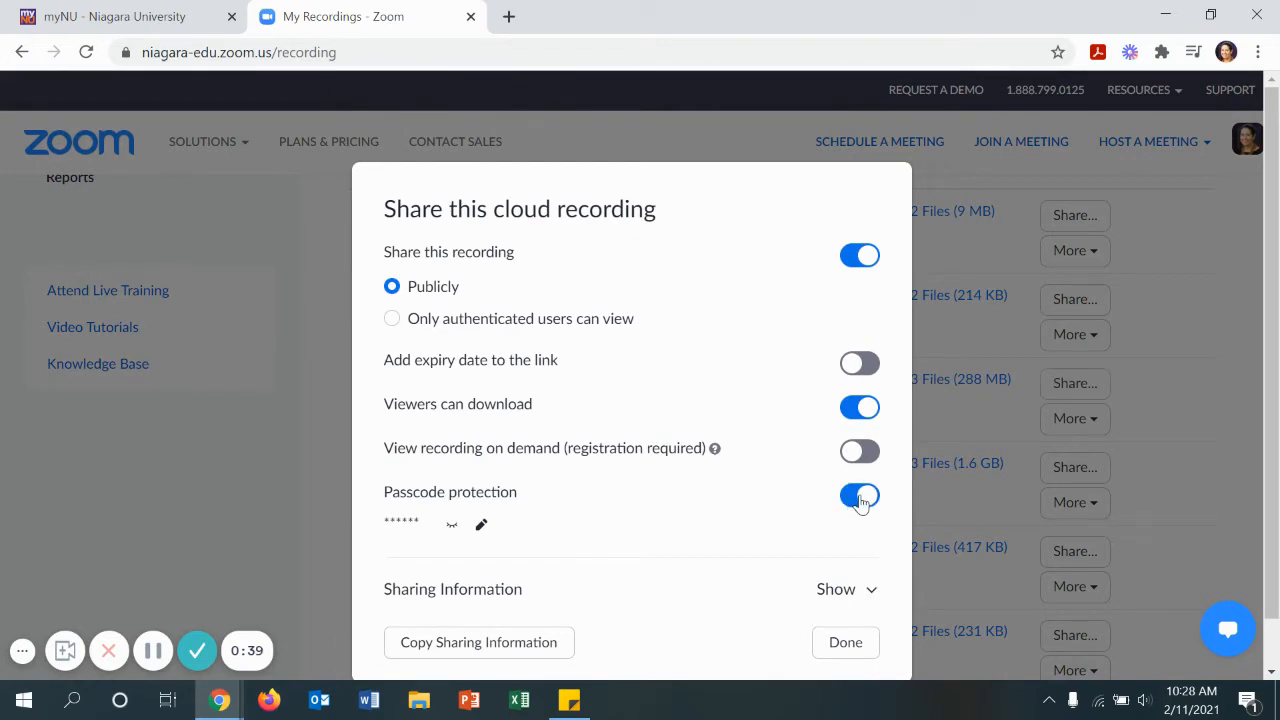
pyautogui.click(860, 496)
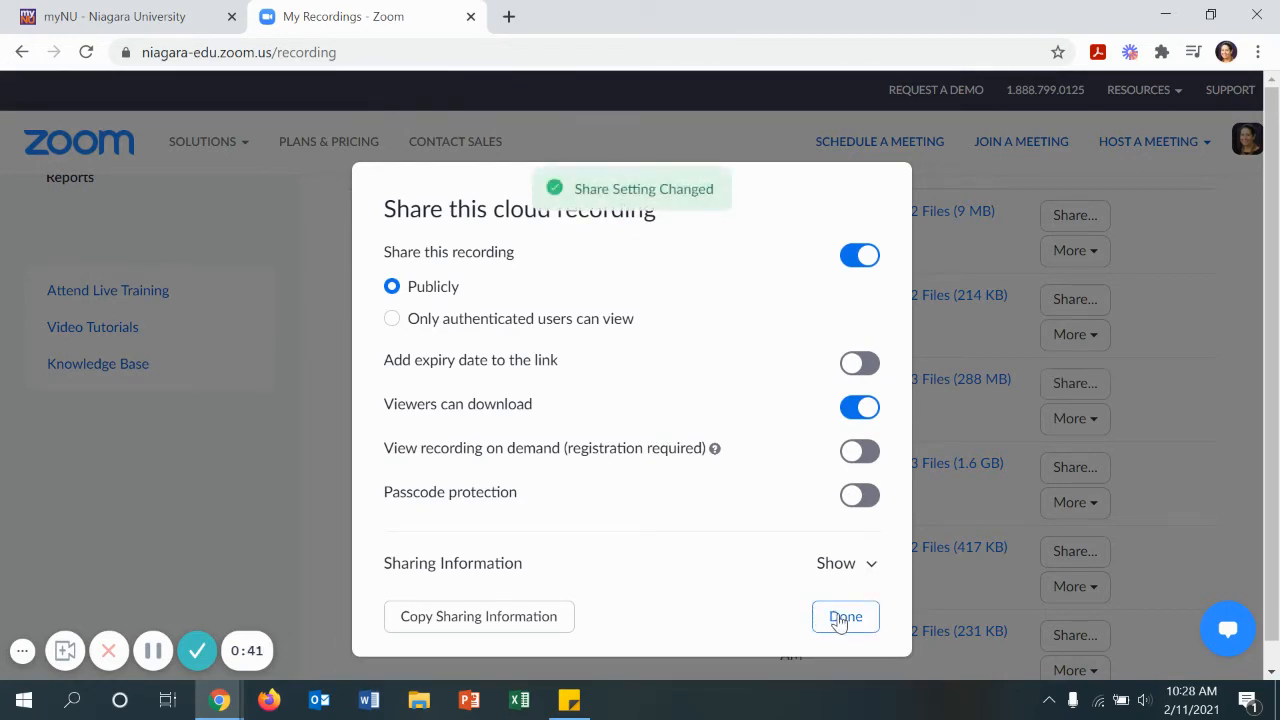
pyautogui.click(844, 616)
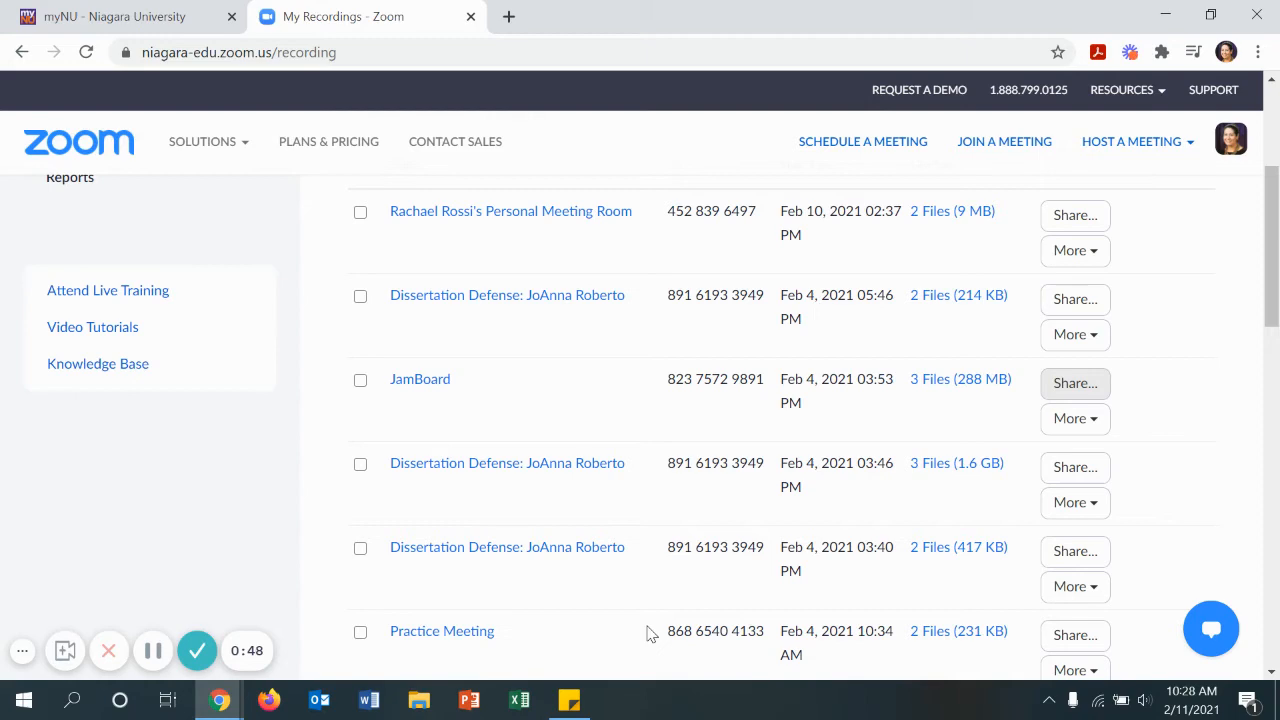
# Go to account Settings and switch to the Recording settings section.
pyautogui.scroll(3)
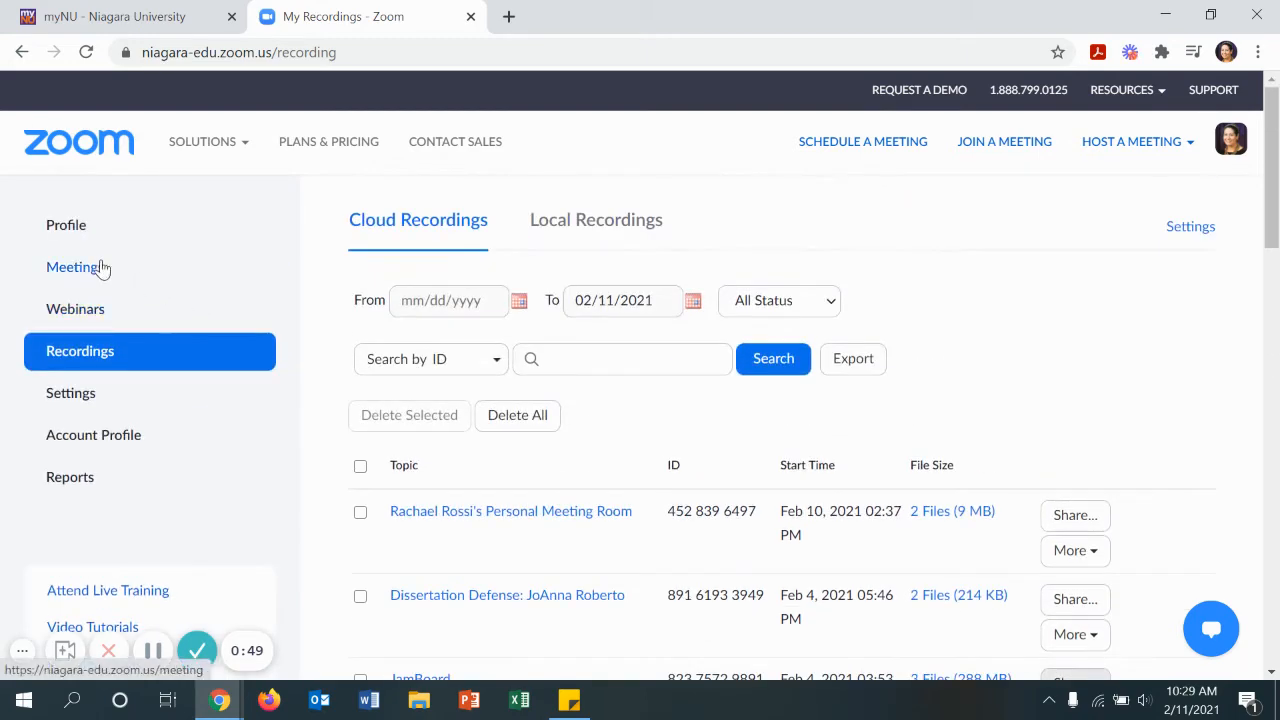
pyautogui.click(70, 392)
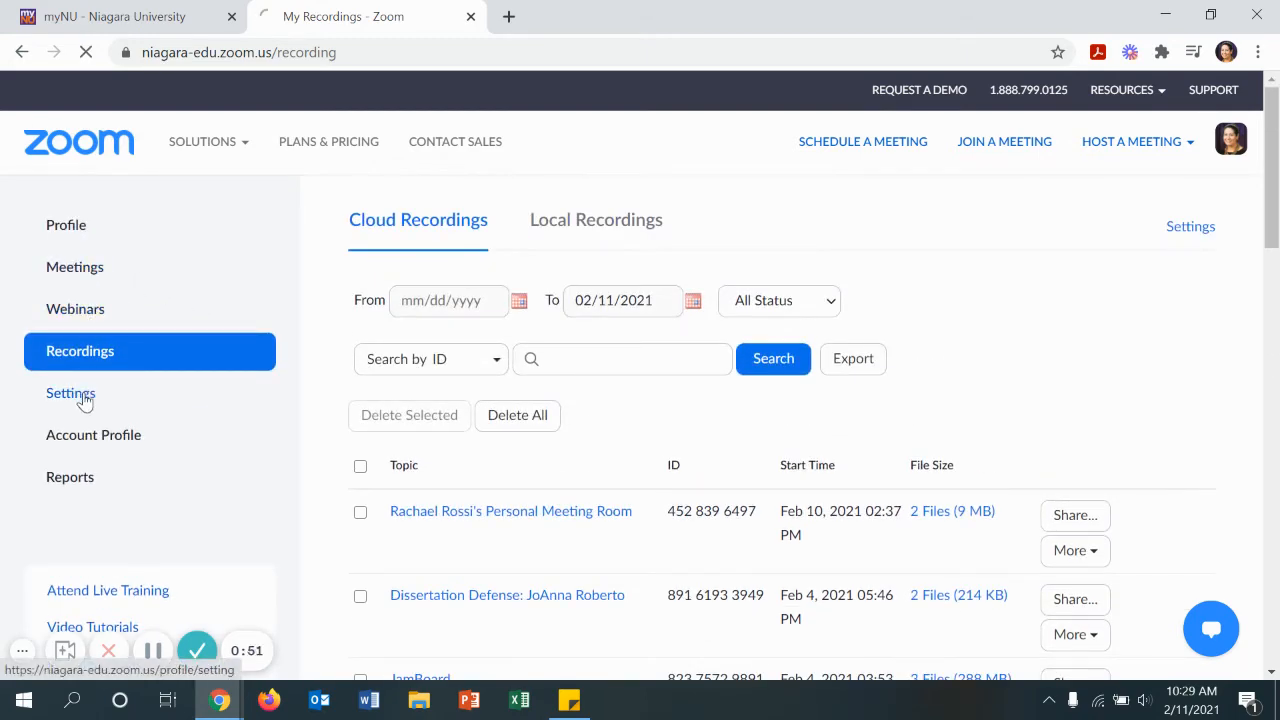
pyautogui.click(72, 392)
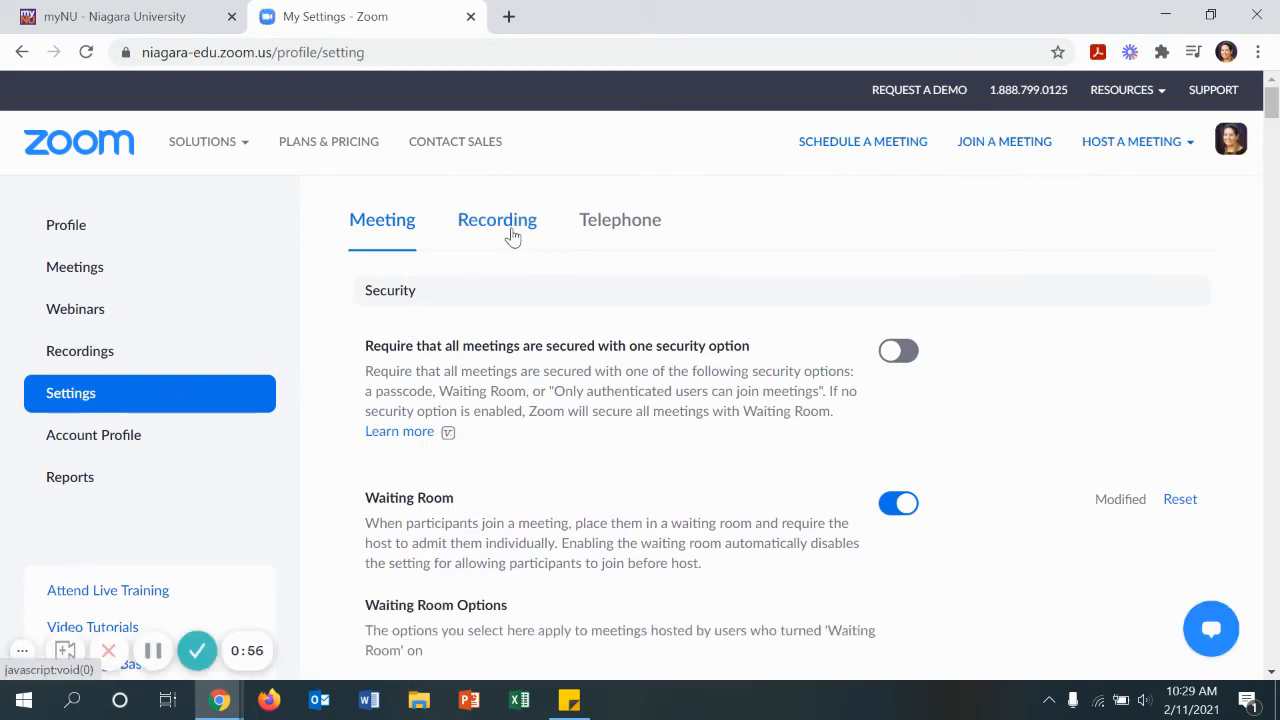
pyautogui.click(496, 218)
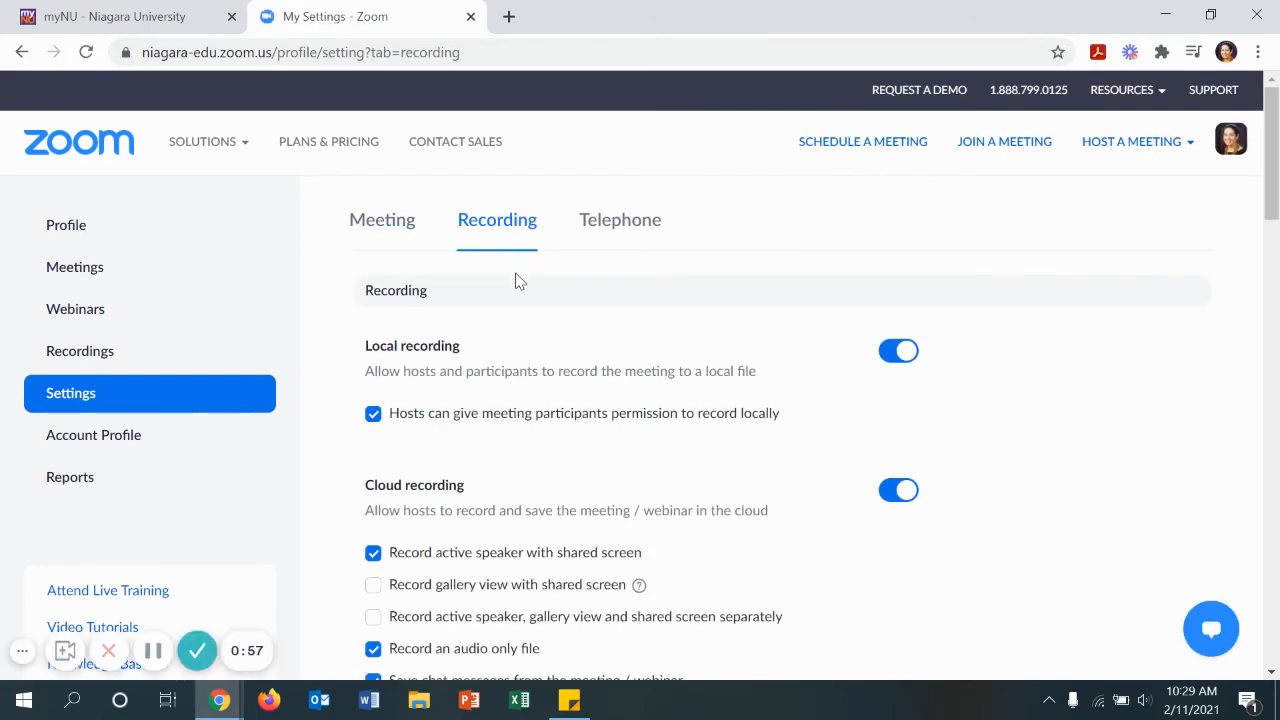
# Scroll to 'Require passcode to access shared cloud recordings', shown switched off.
pyautogui.scroll(-3)
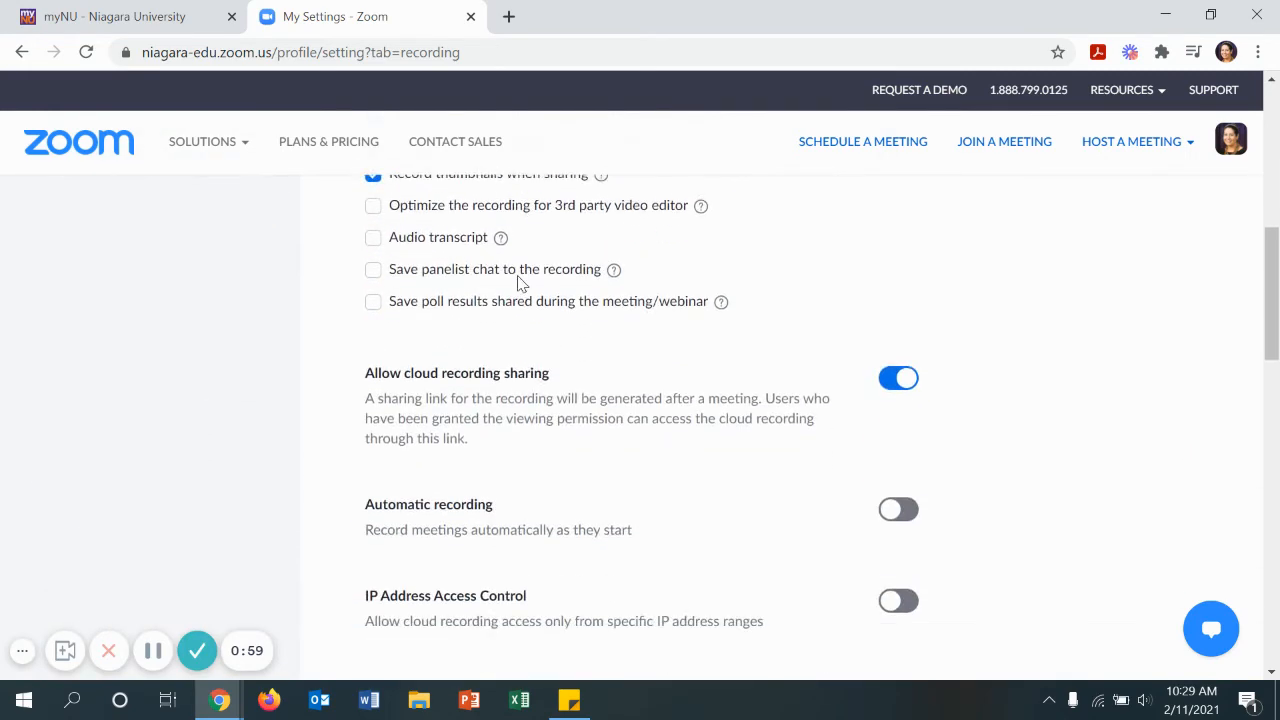
pyautogui.scroll(-3)
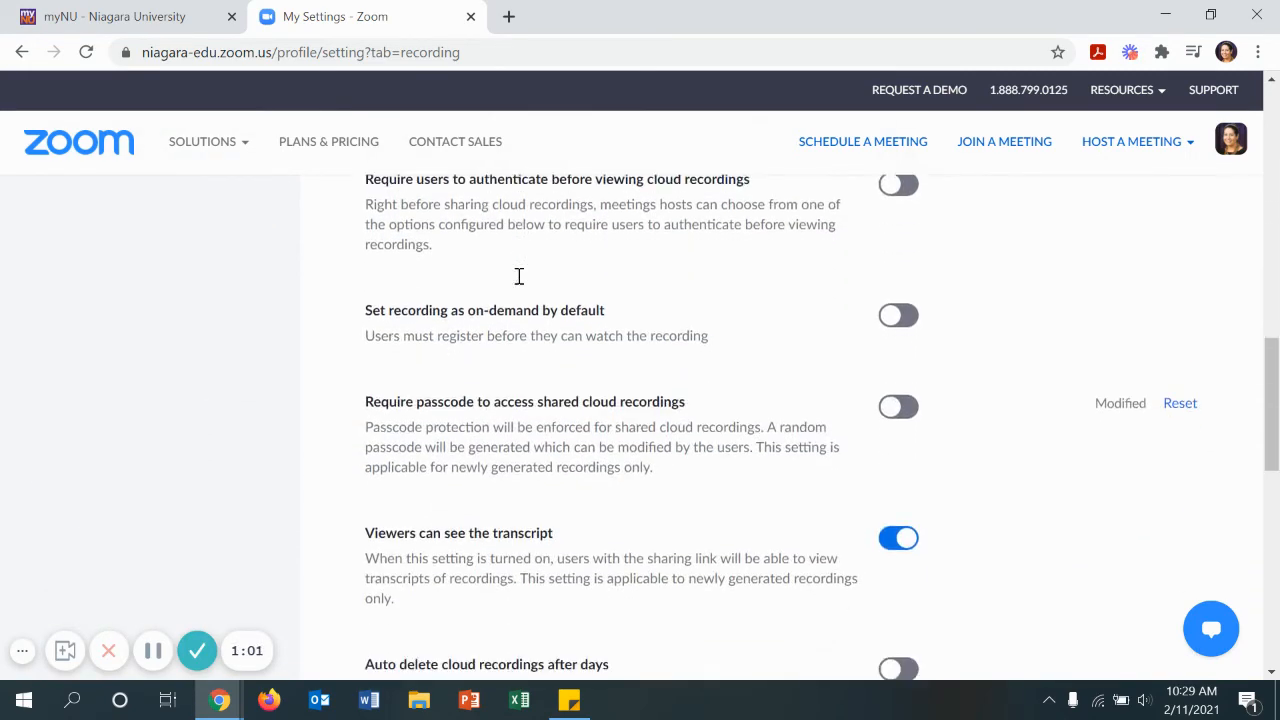
pyautogui.scroll(-3)
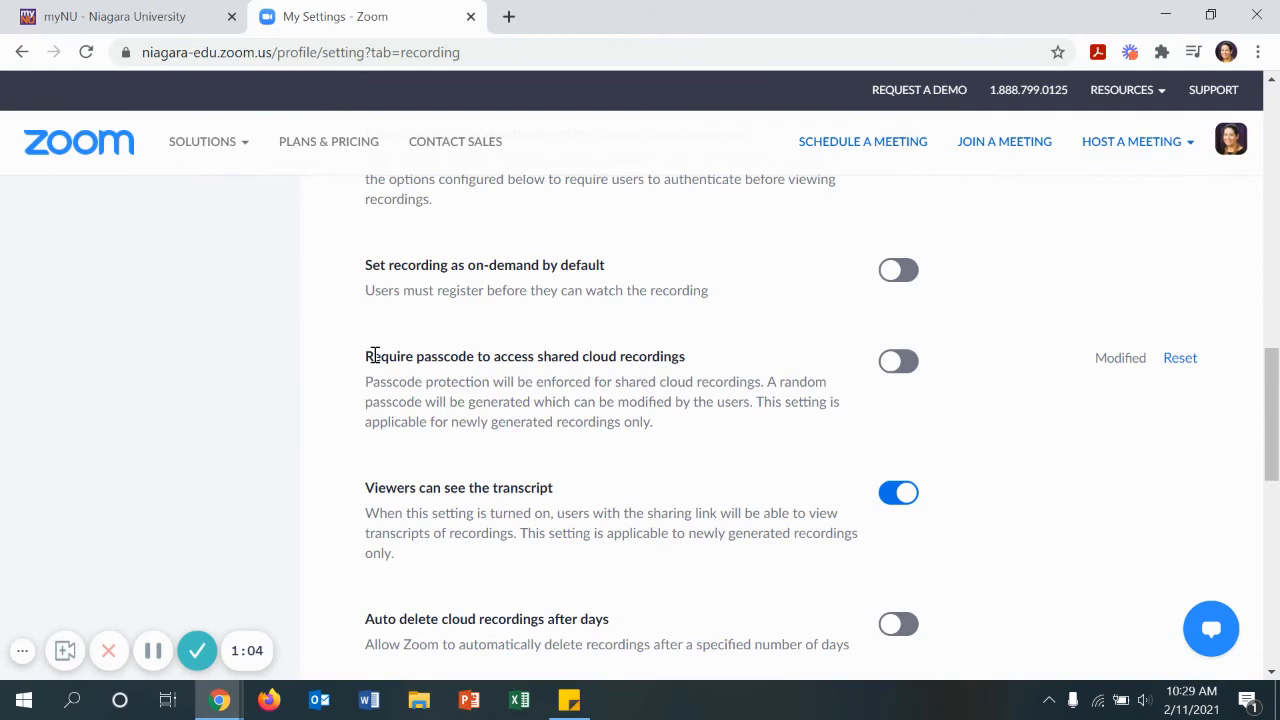